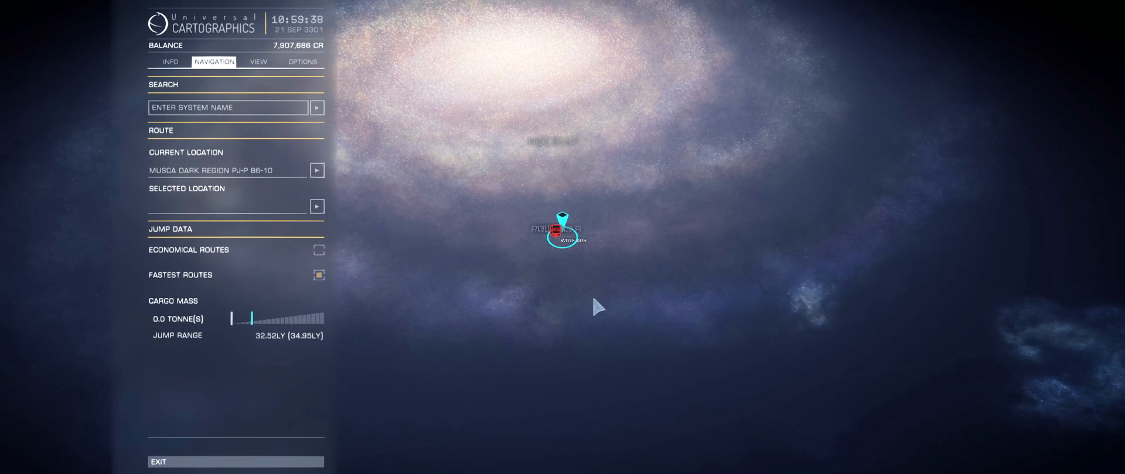
mouse_move(644, 303)
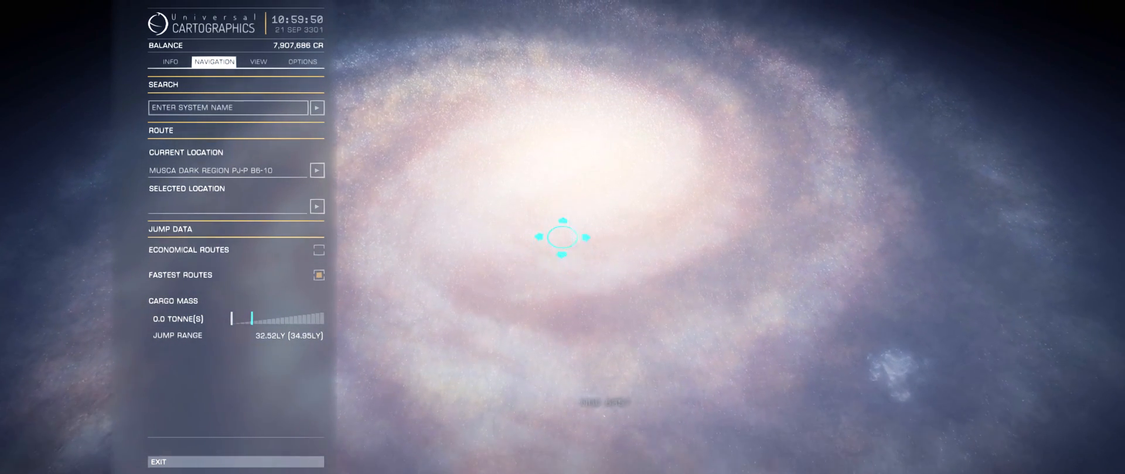
Search the galaxy map for the system 'SHROGAEI UU-X E1-5269'.
click(228, 108)
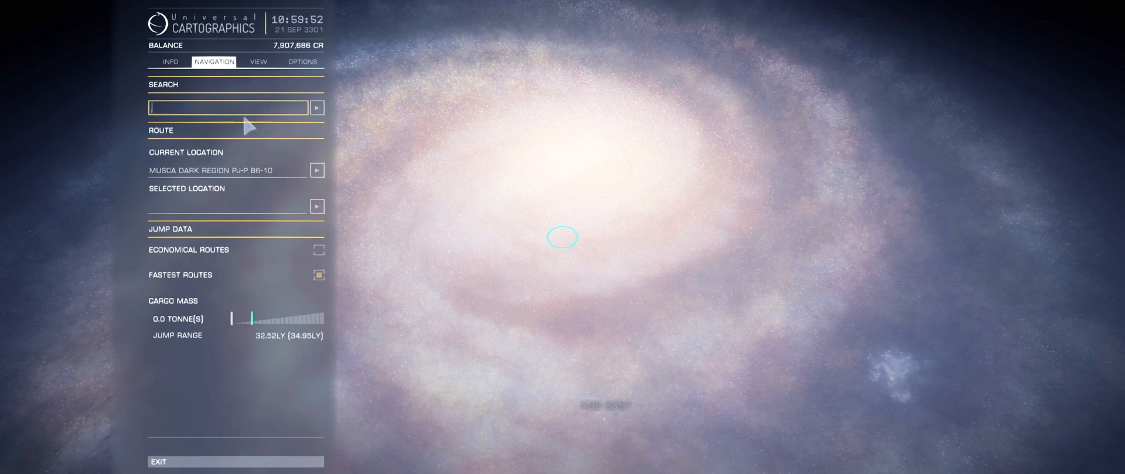
text(S)
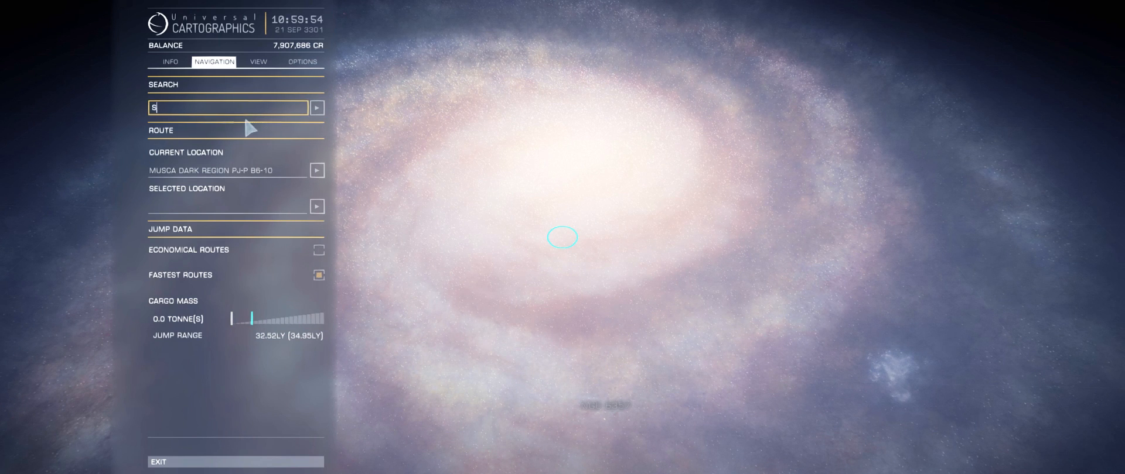
text(HROGAEI)
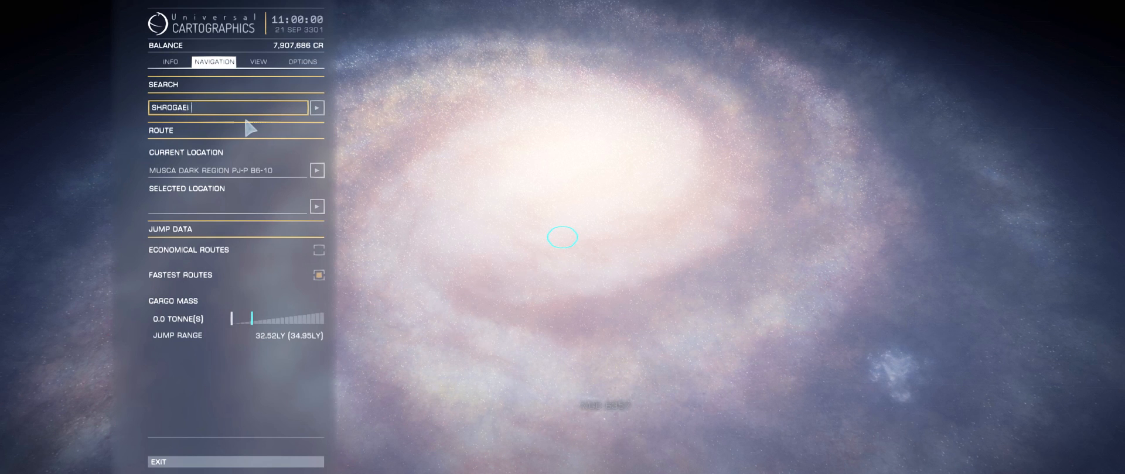
text(WU)
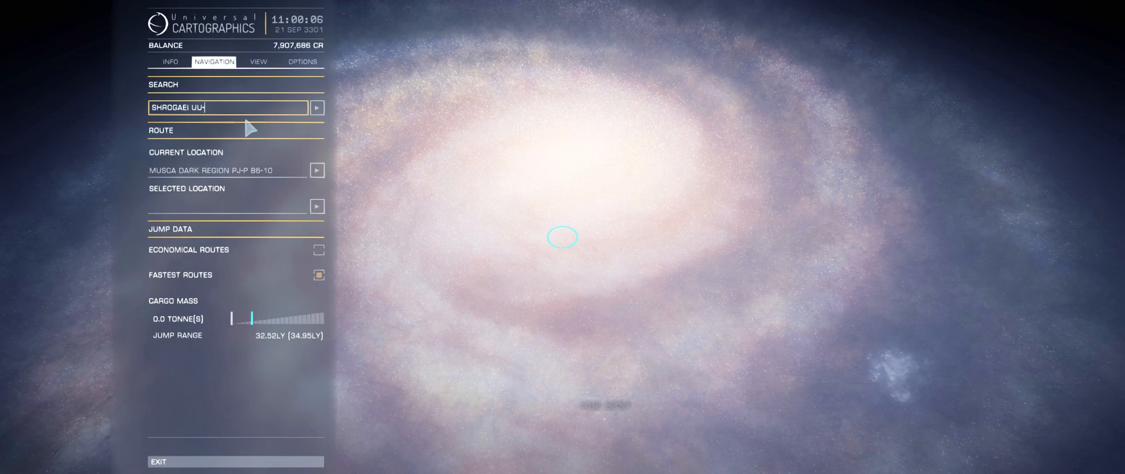
text(X)
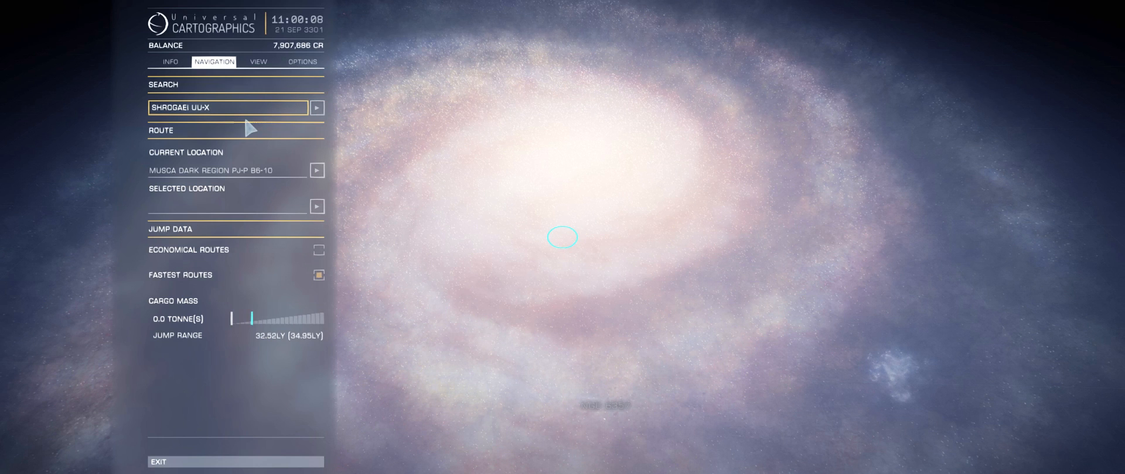
text(E)
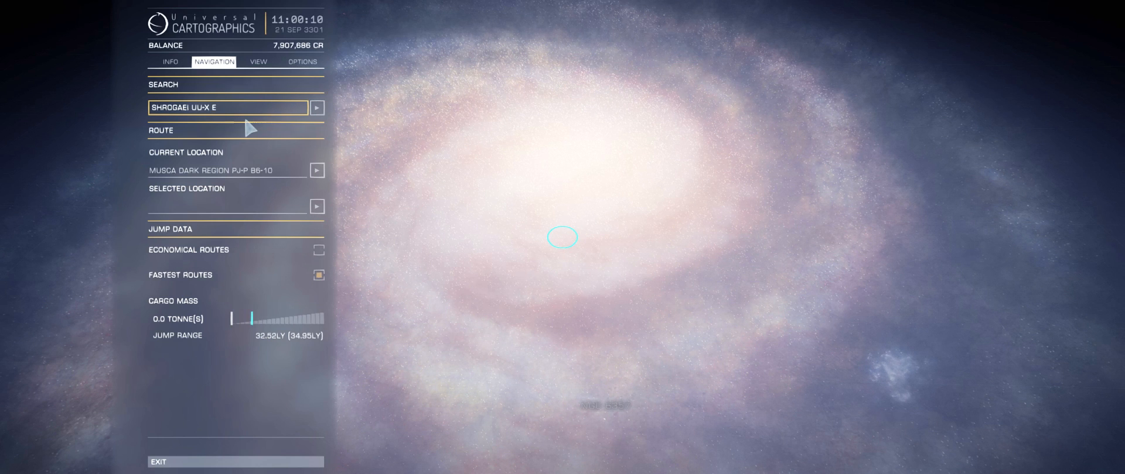
text(1-)
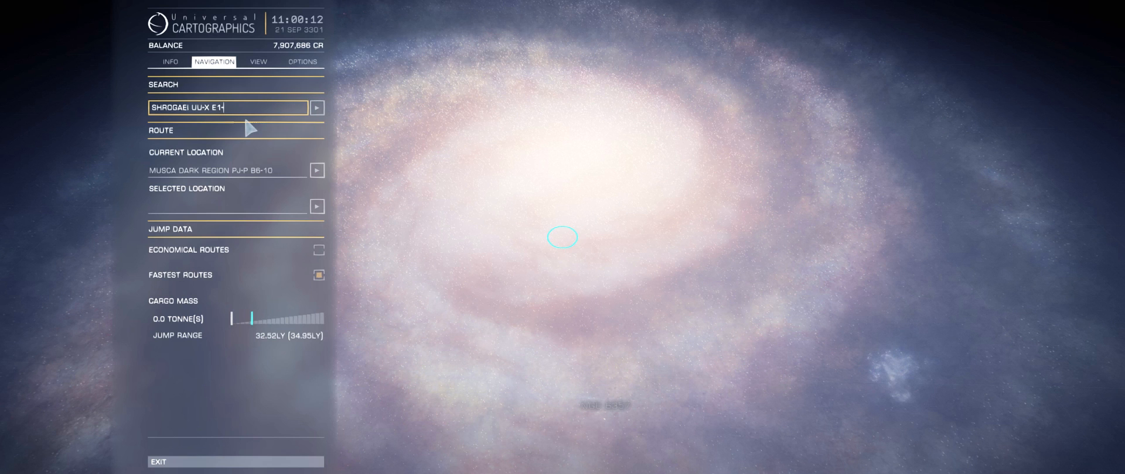
text(5269)
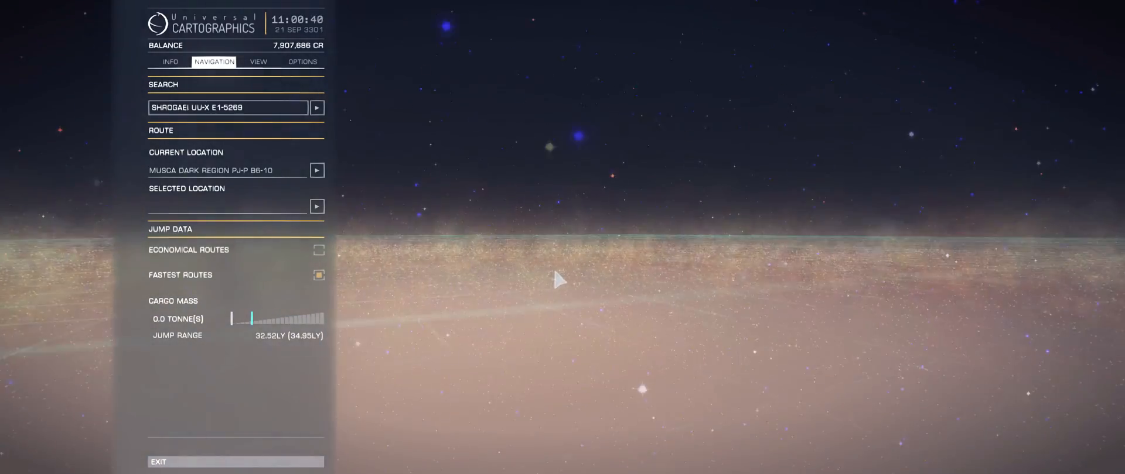
Zoom into the Shrogaei sector to show nearby labelled systems like E1-92.
click(317, 108)
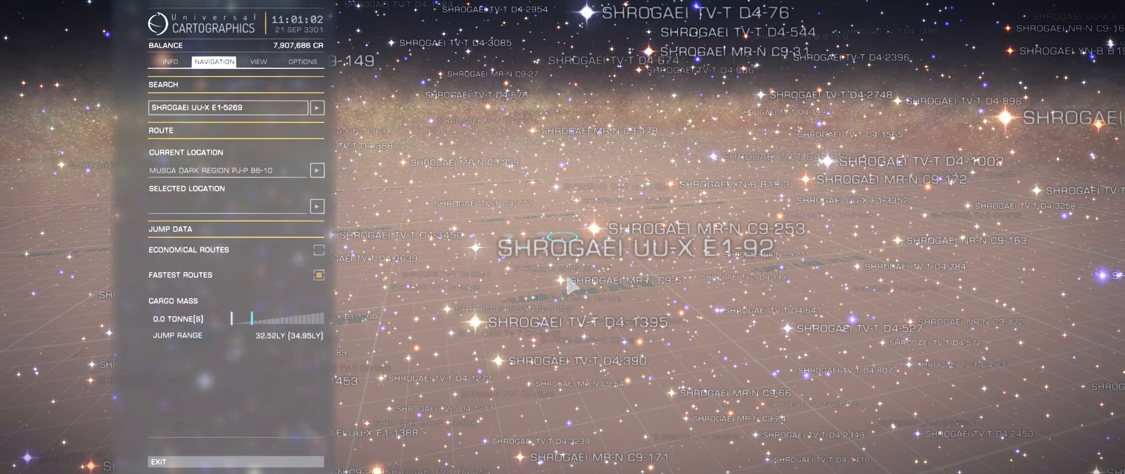
mouse_move(598, 227)
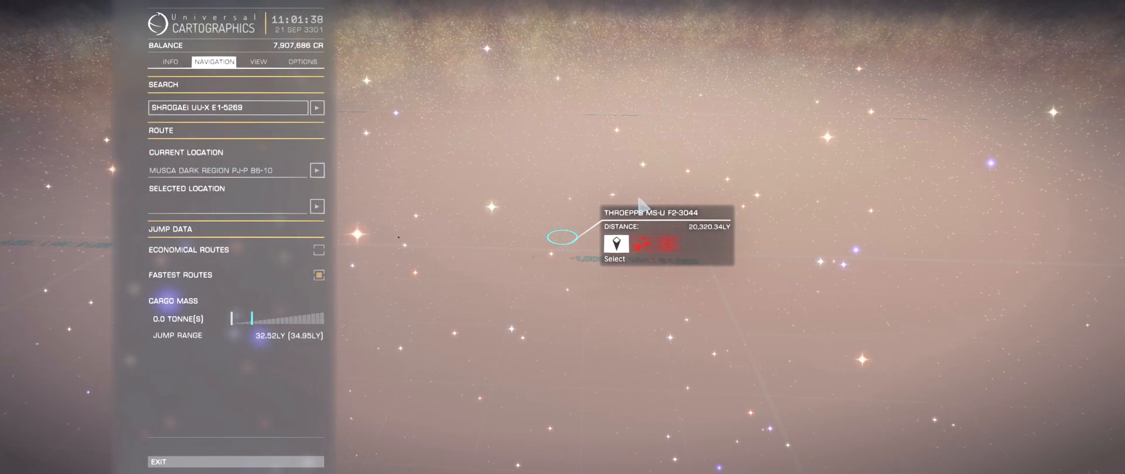
Zoom out to open star field near grid 1,288 / 16,400 beside a nebula.
click(614, 243)
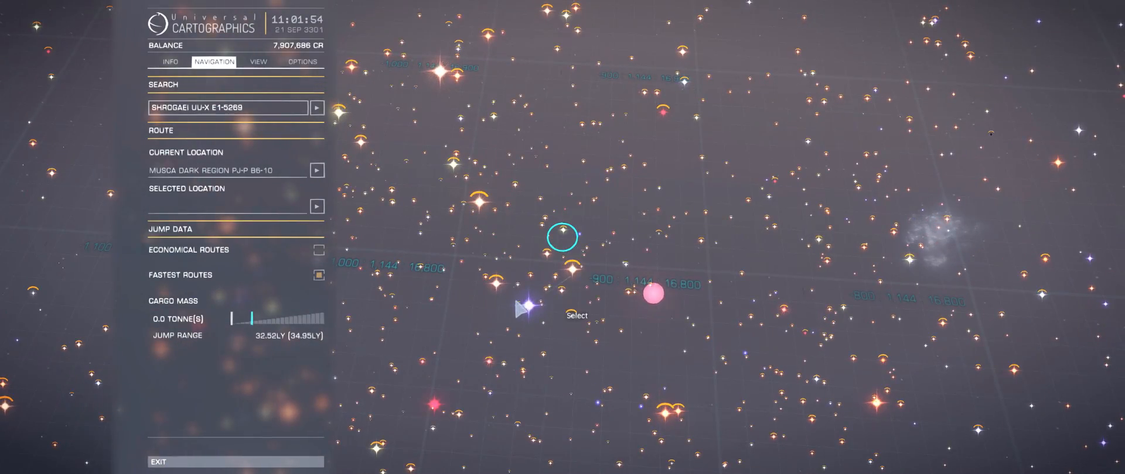
click(563, 237)
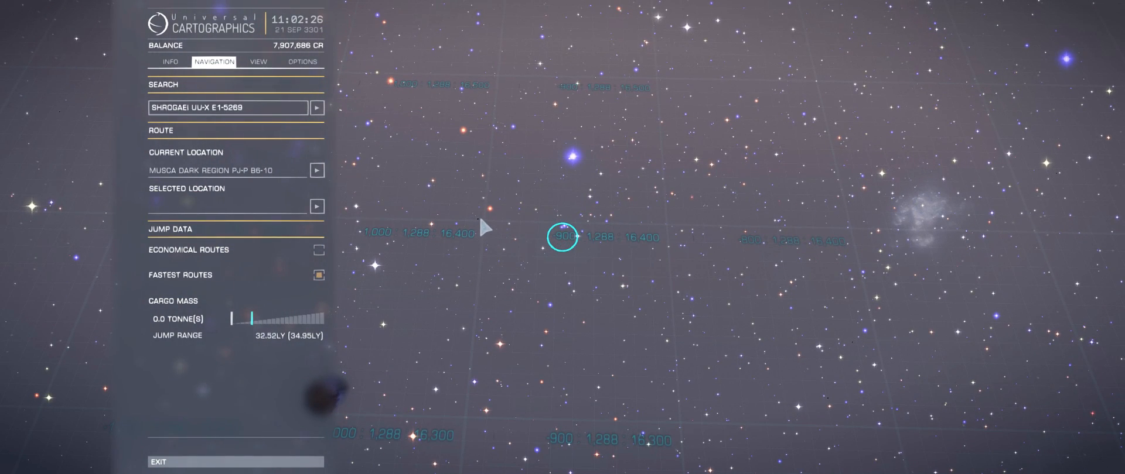
Bring the labelled Eor Aub EB-W E2 system cluster beside the nebula into view.
click(561, 236)
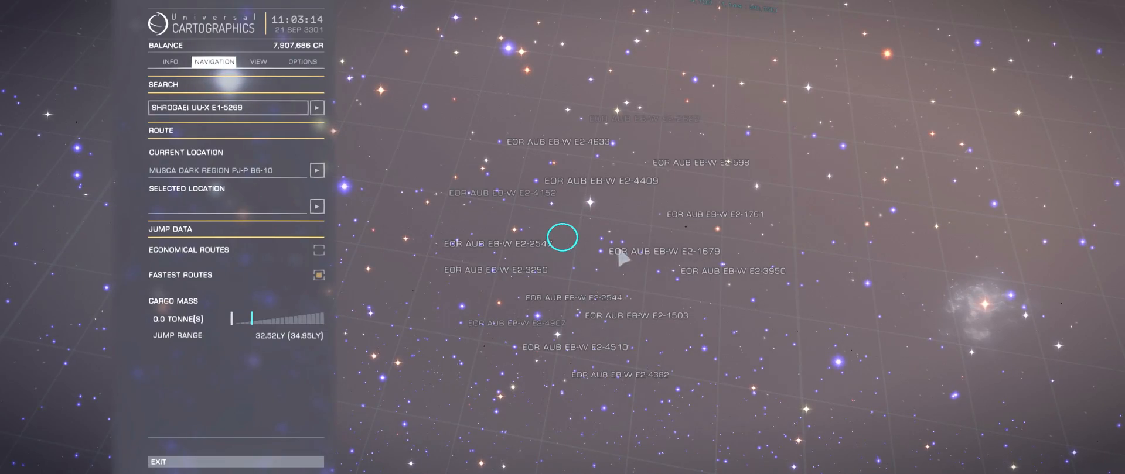
mouse_move(639, 238)
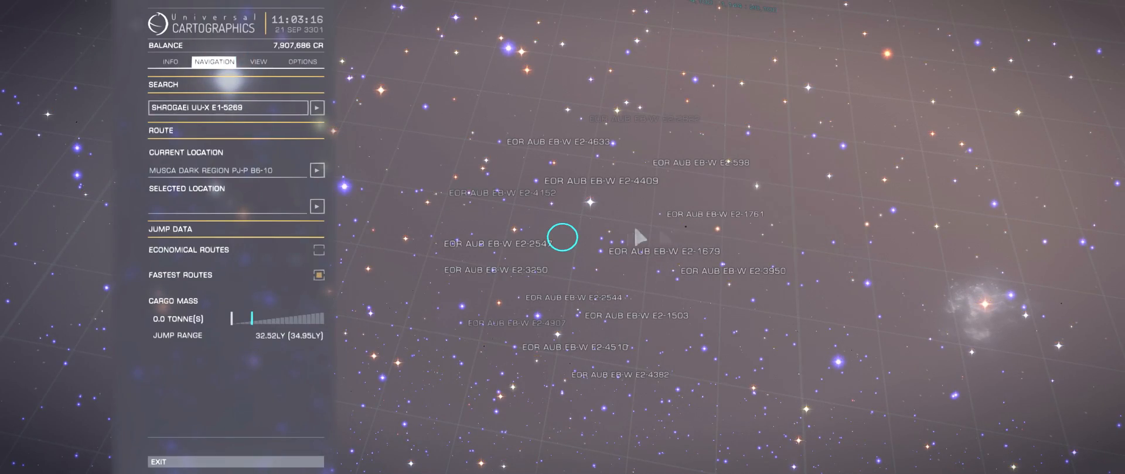